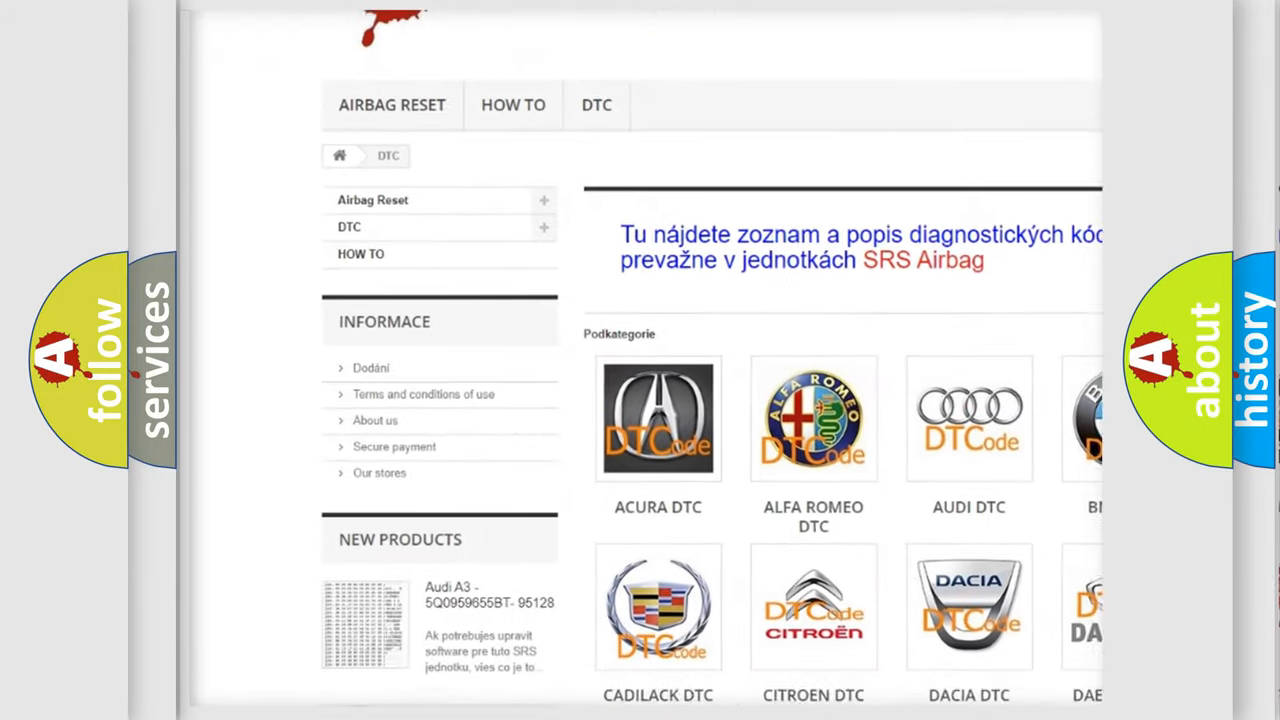
{"action": "scroll", "scroll_direction": "down", "scroll_amount": 3}
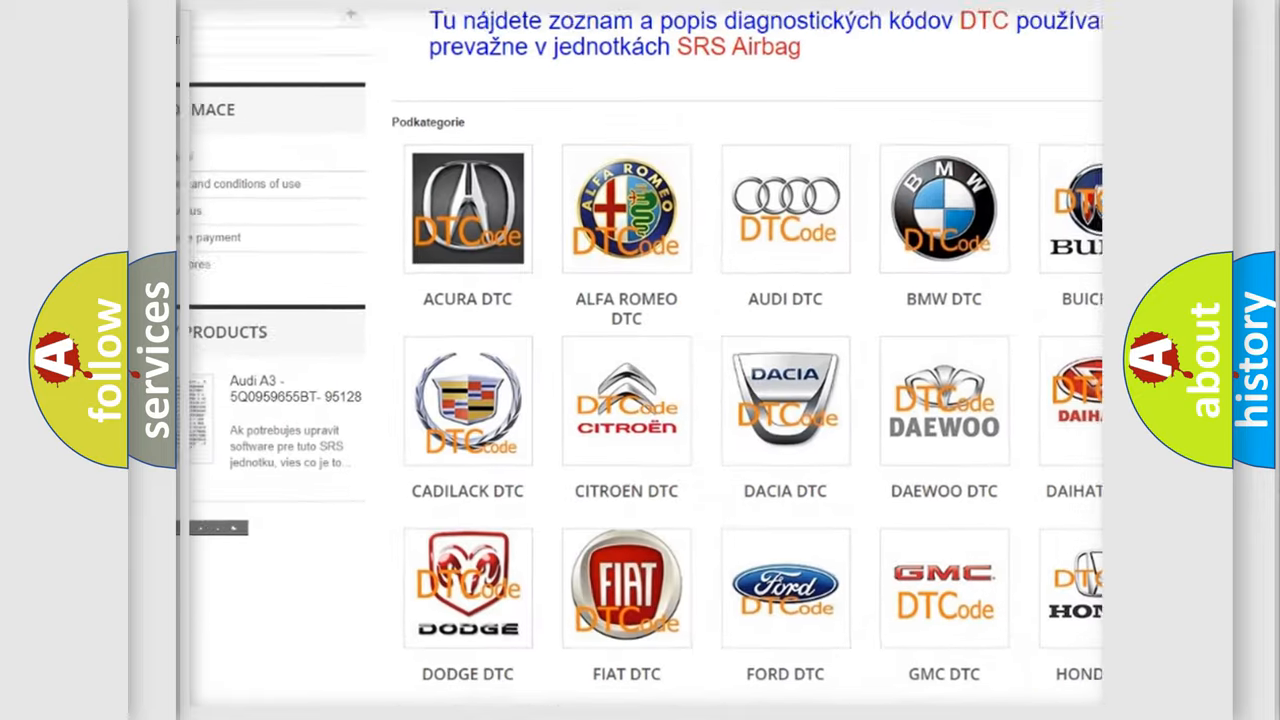
{"action": "scroll", "scroll_direction": "down", "scroll_amount": 3}
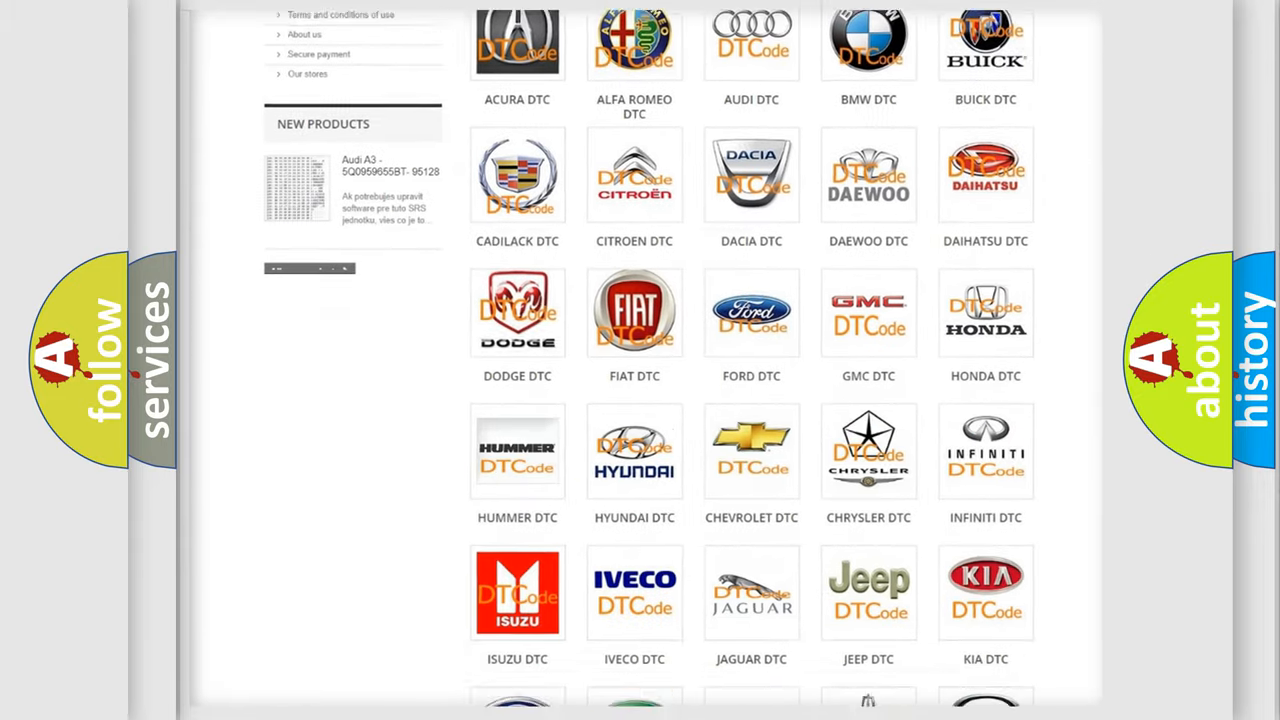
{"action": "scroll", "scroll_direction": "down", "scroll_amount": 3}
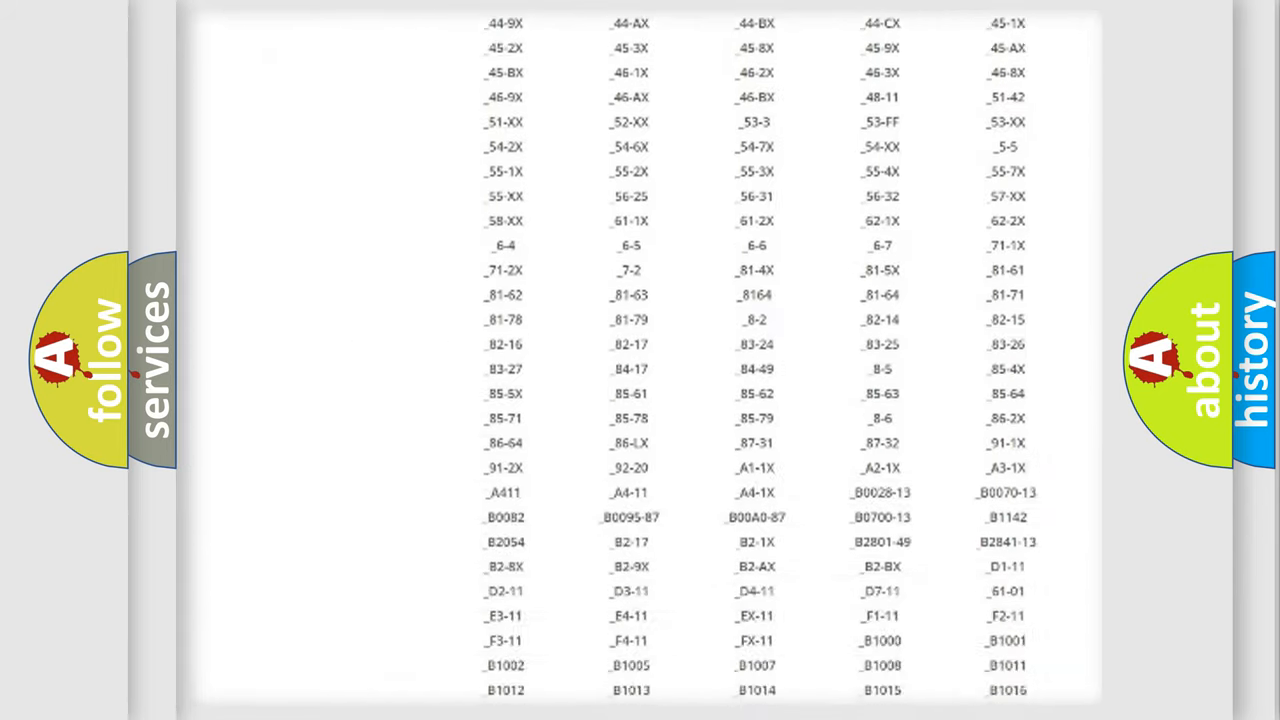
{"action": "scroll", "scroll_direction": "down", "scroll_amount": 3}
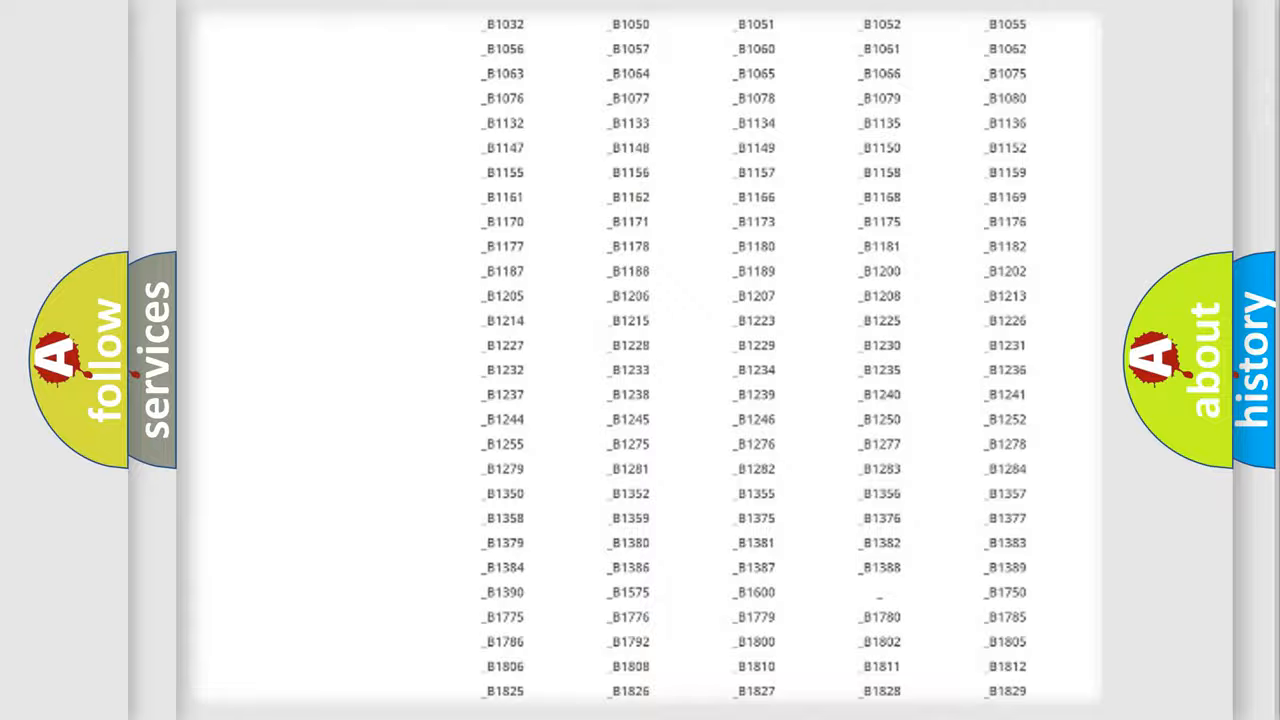